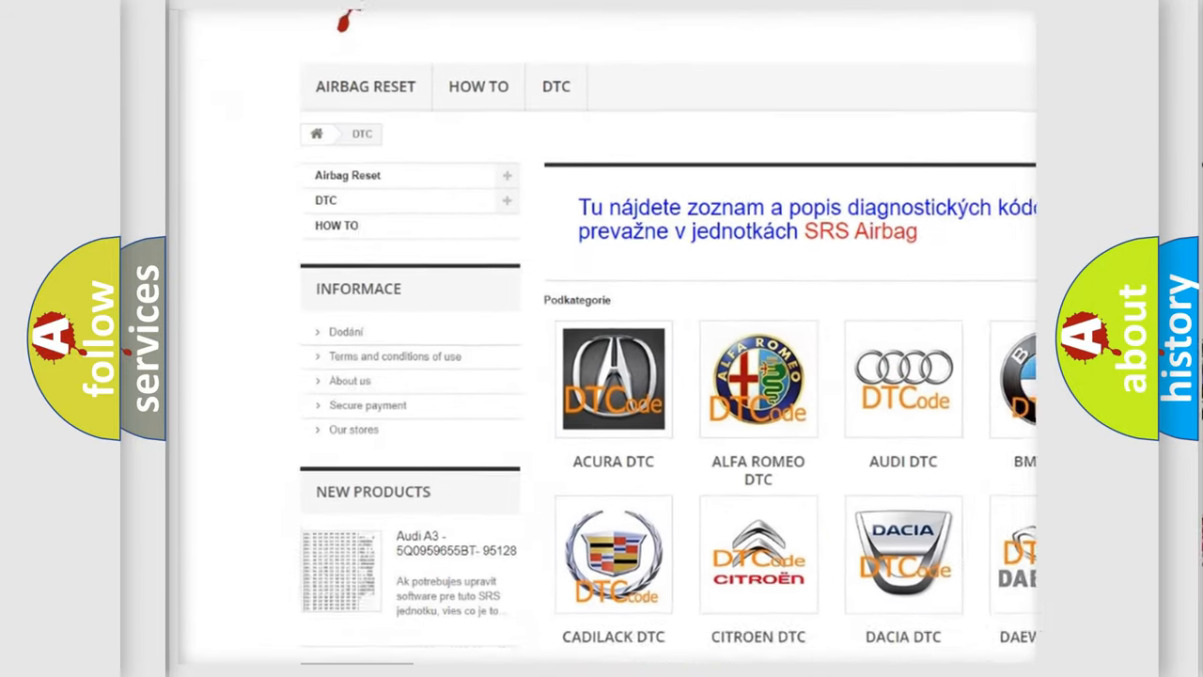
scroll(down, 3)
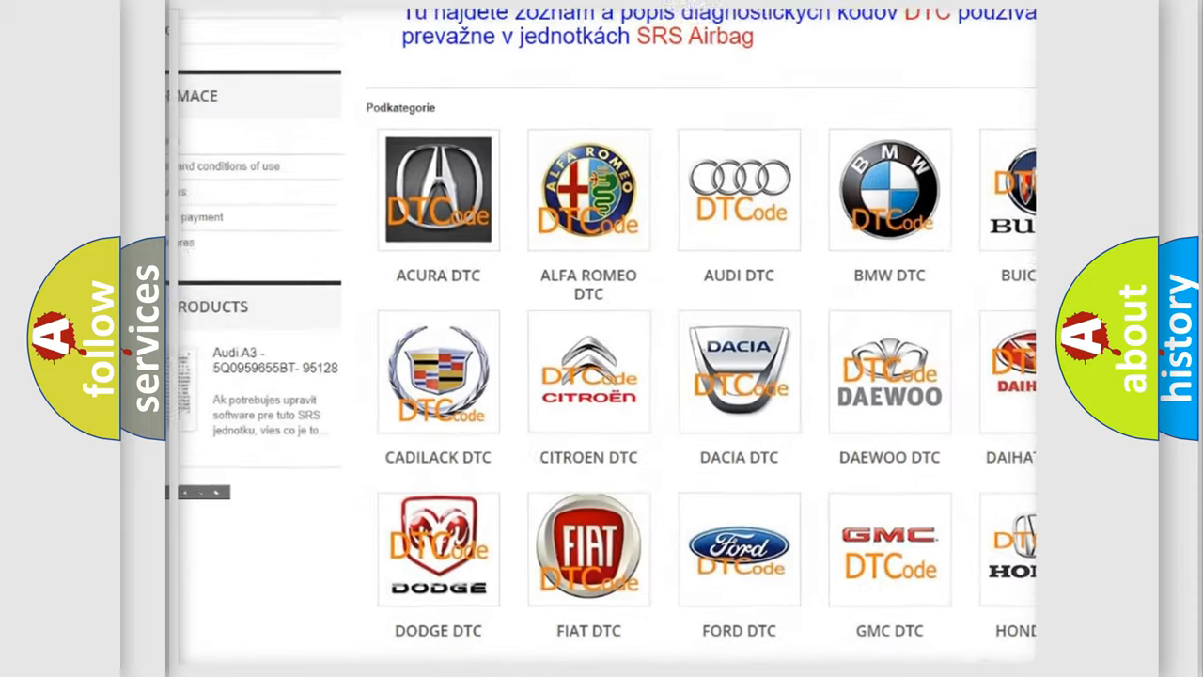
scroll(down, 3)
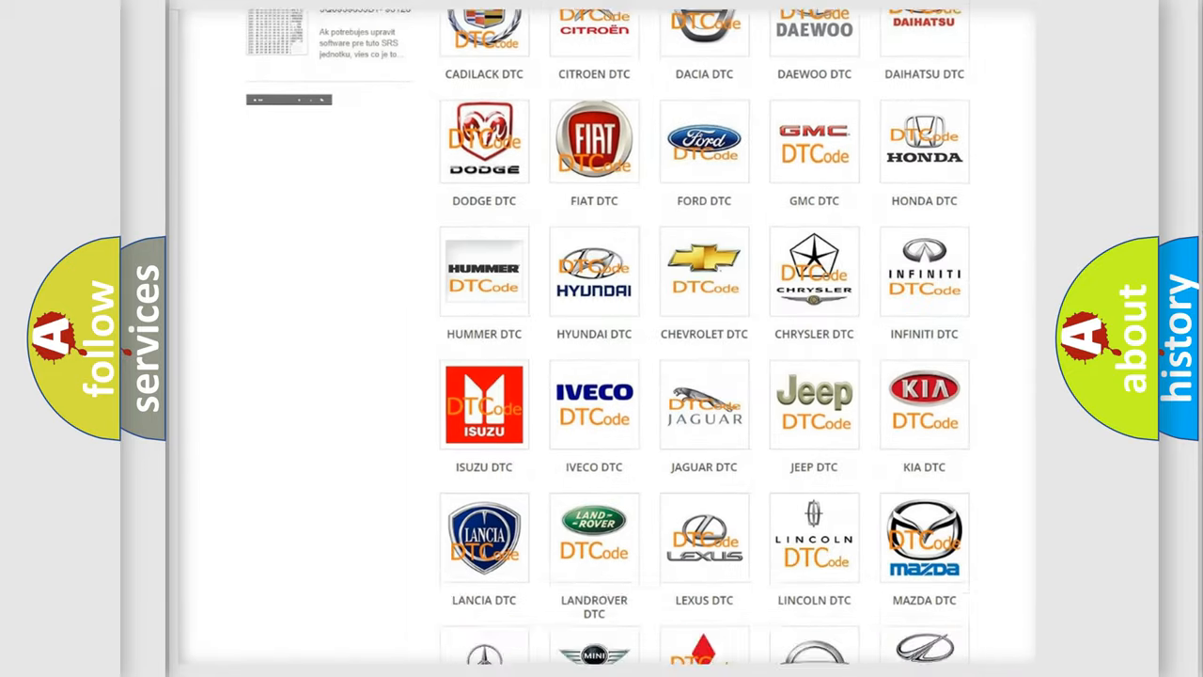
scroll(down, 3)
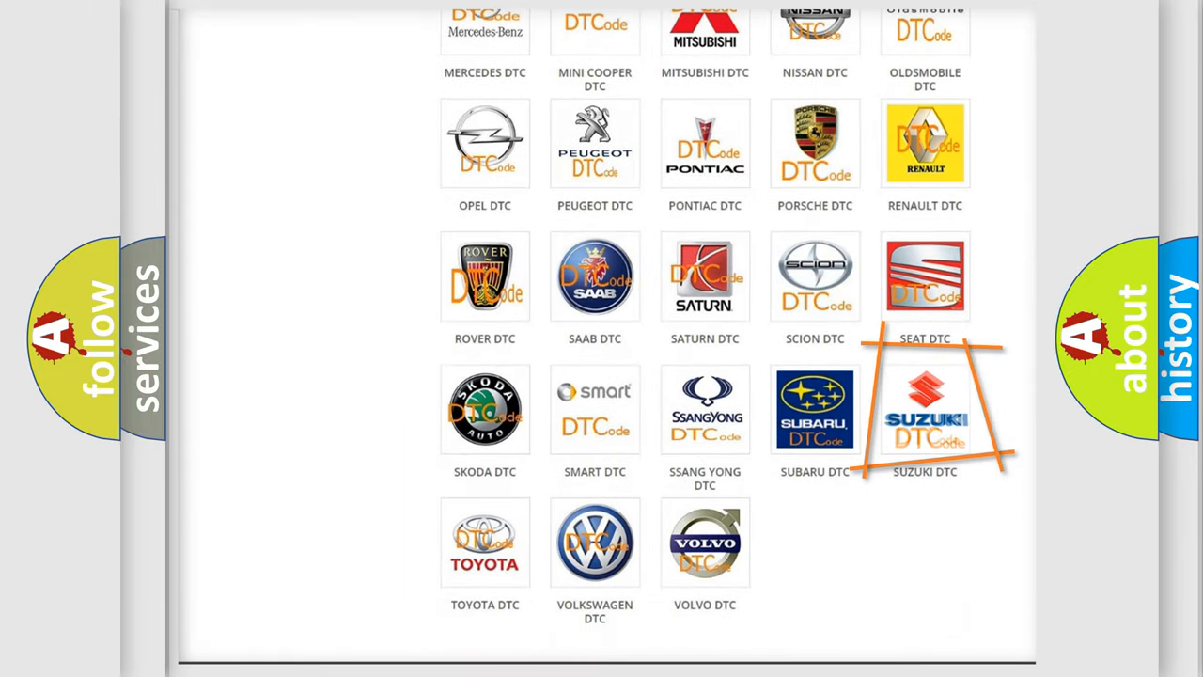